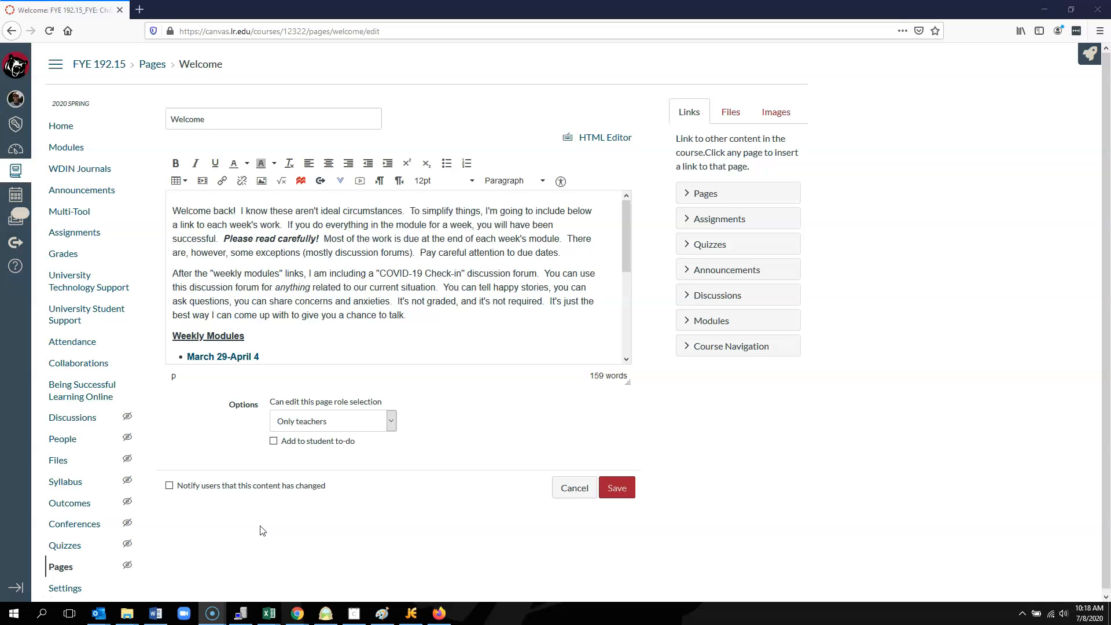
pyautogui.moveTo(261, 525)
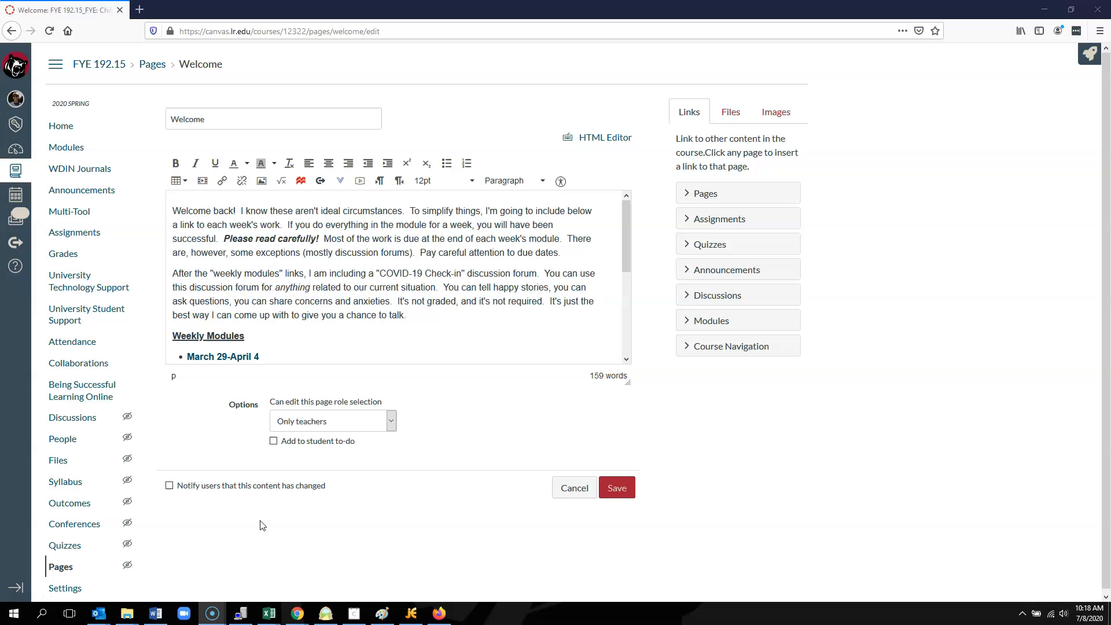
pyautogui.moveTo(379, 456)
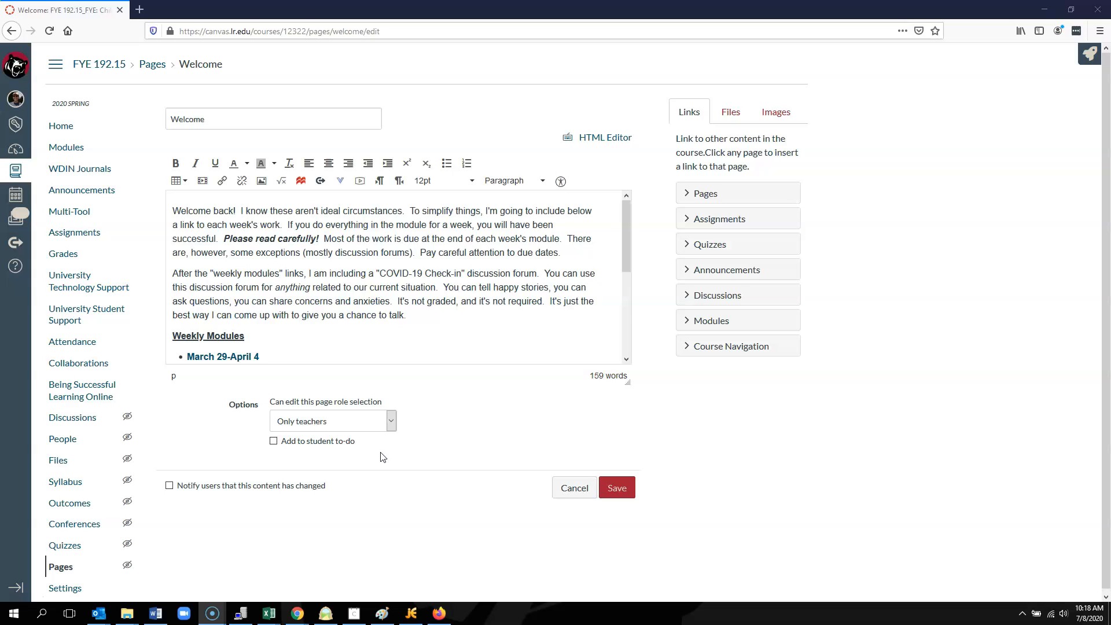
pyautogui.moveTo(423, 362)
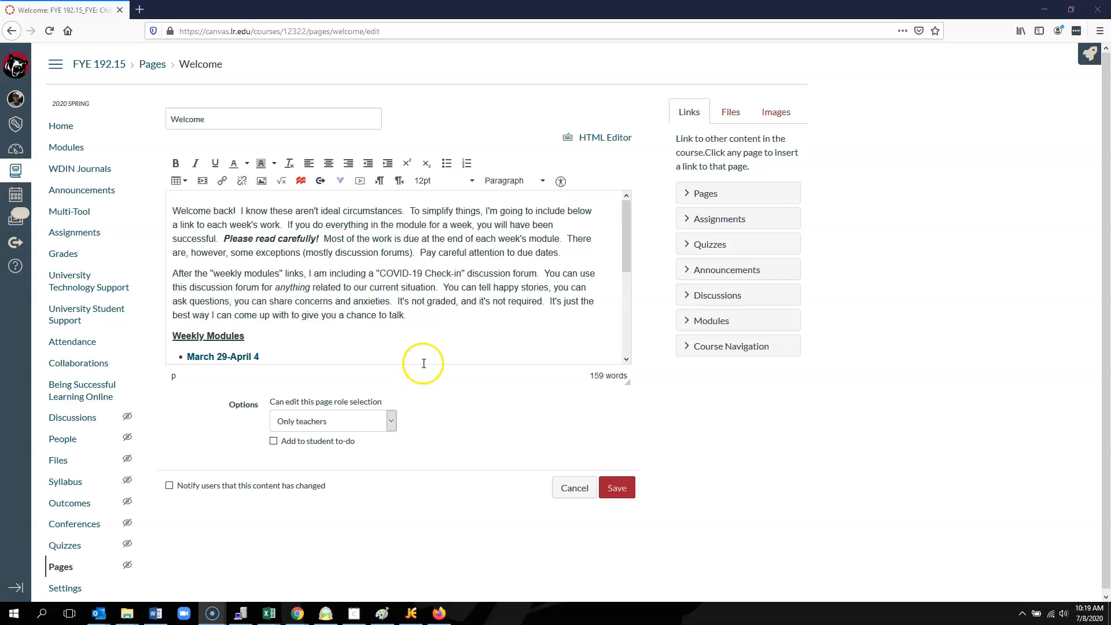
pyautogui.moveTo(340, 191)
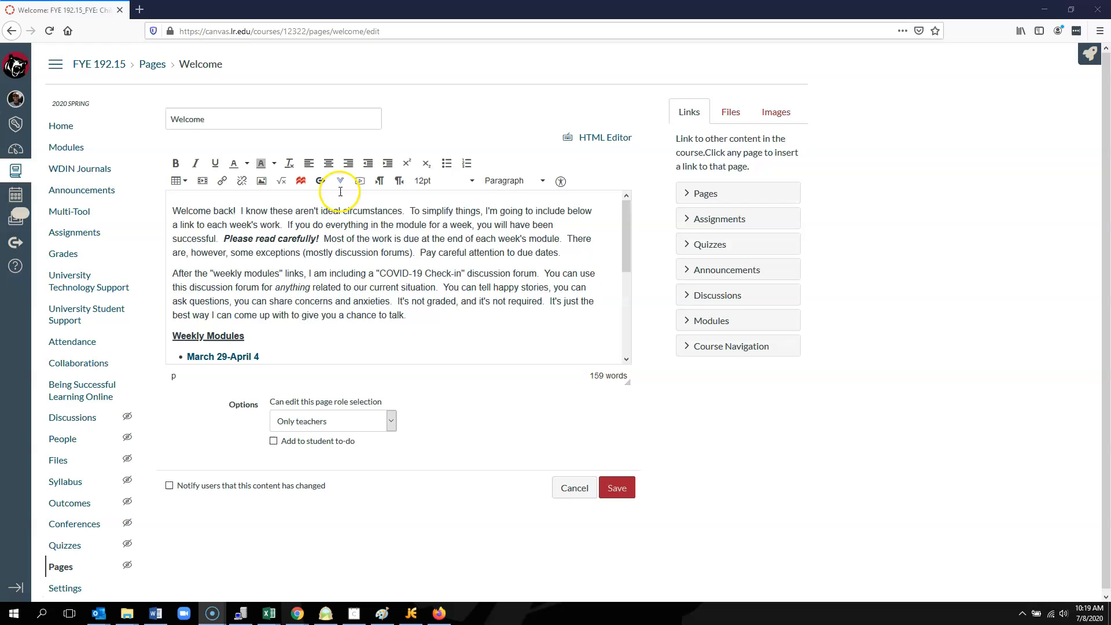
pyautogui.moveTo(340, 180)
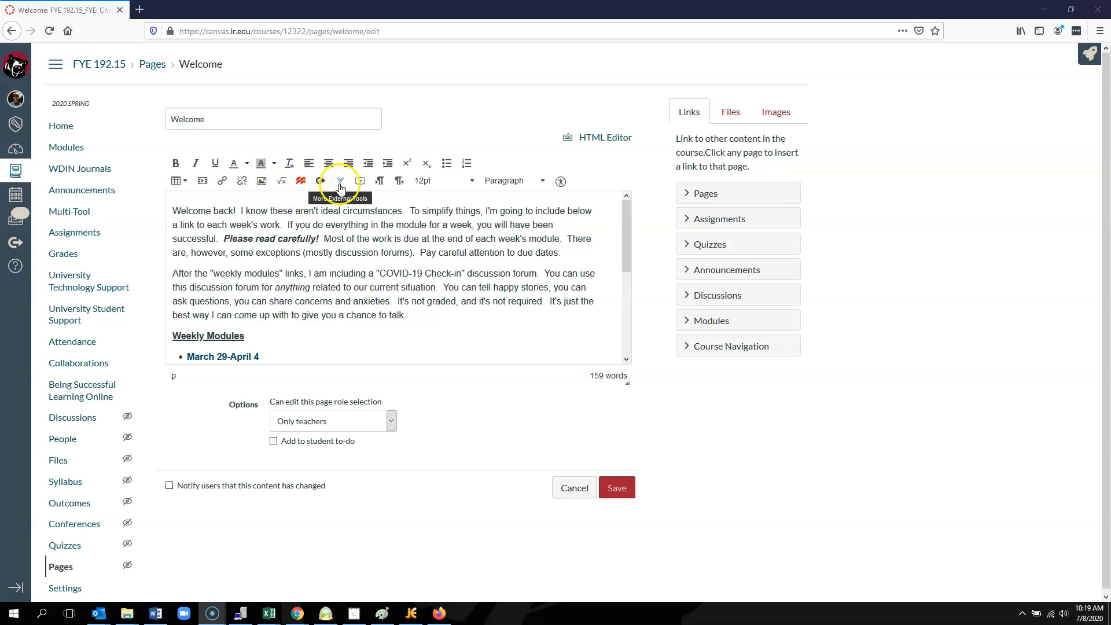
# Step: Choose Screencast-O-Matic from the More External Tools list to embed a recording on the Welcome page
pyautogui.click(340, 180)
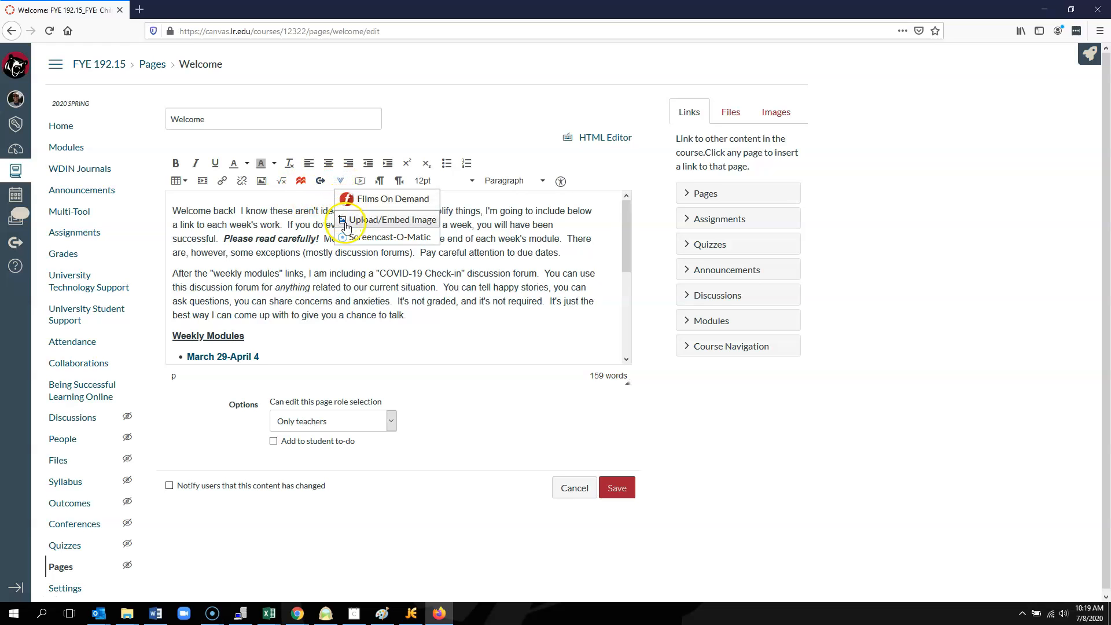
pyautogui.moveTo(387, 236)
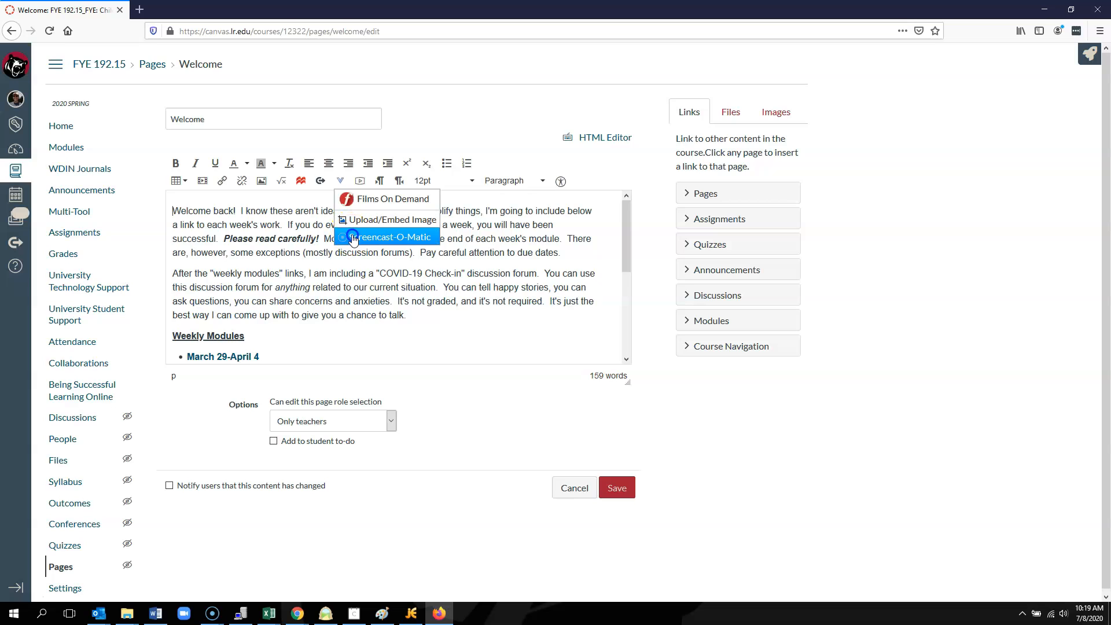
pyautogui.click(390, 236)
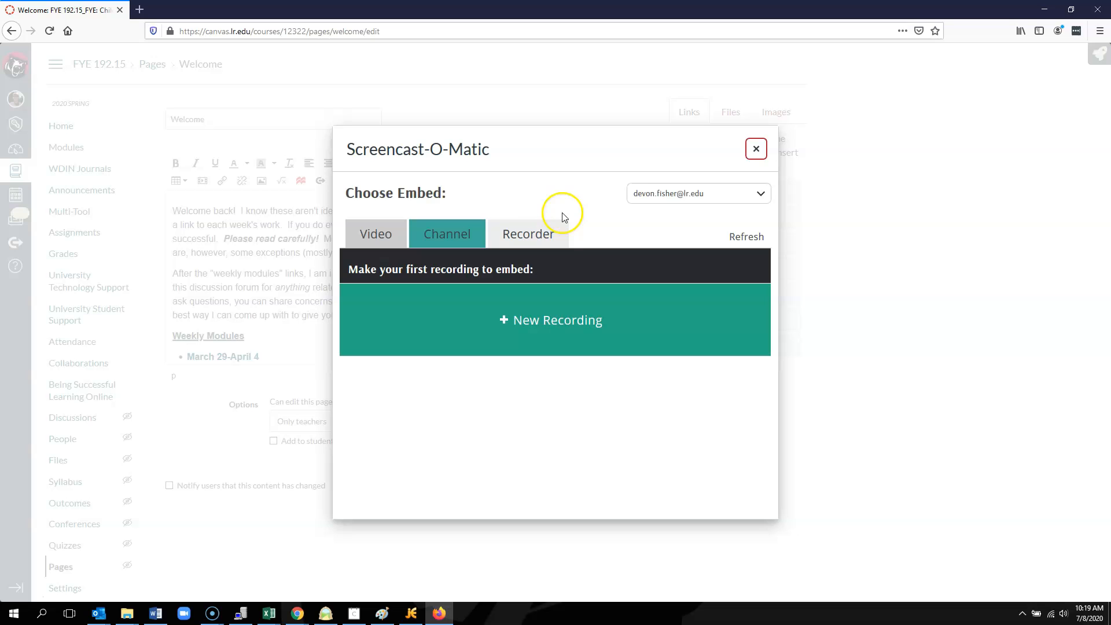
pyautogui.moveTo(545, 211)
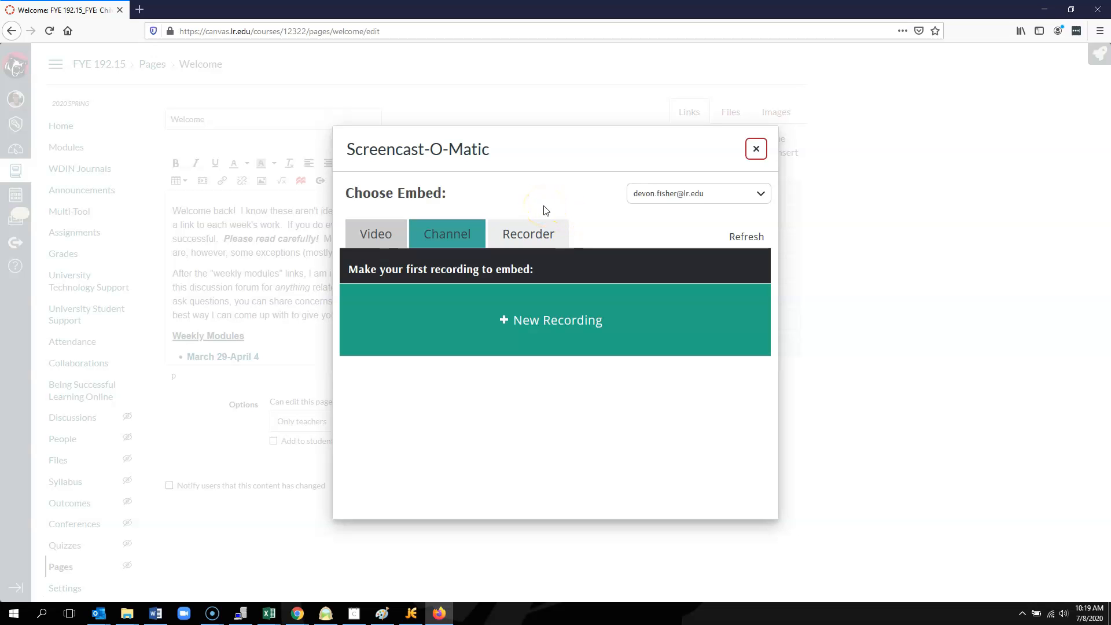
pyautogui.moveTo(698, 194)
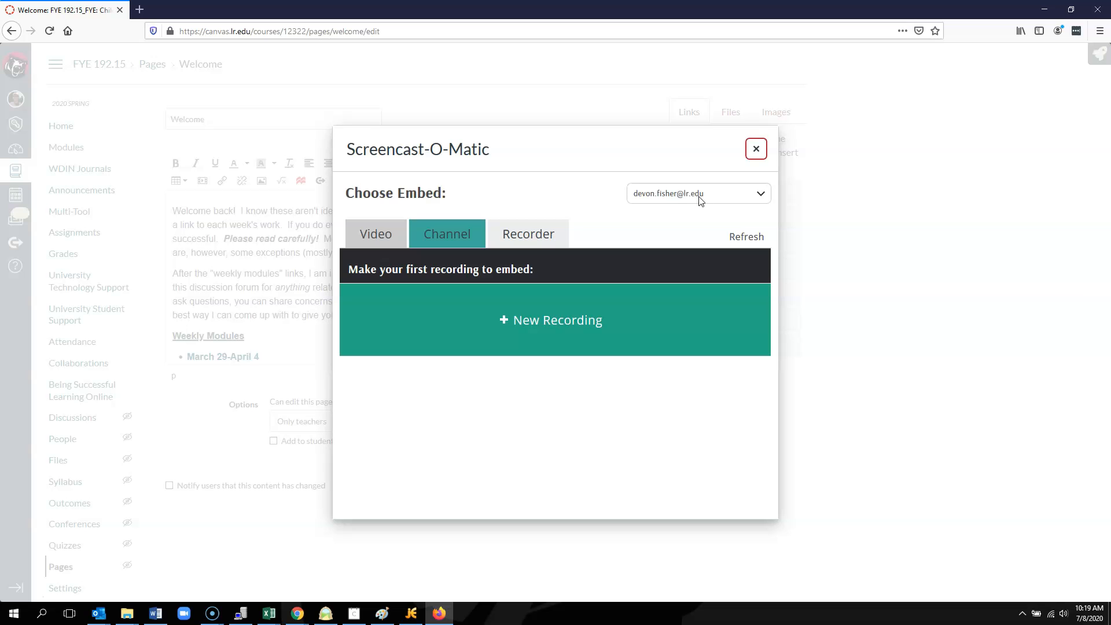
pyautogui.moveTo(722, 172)
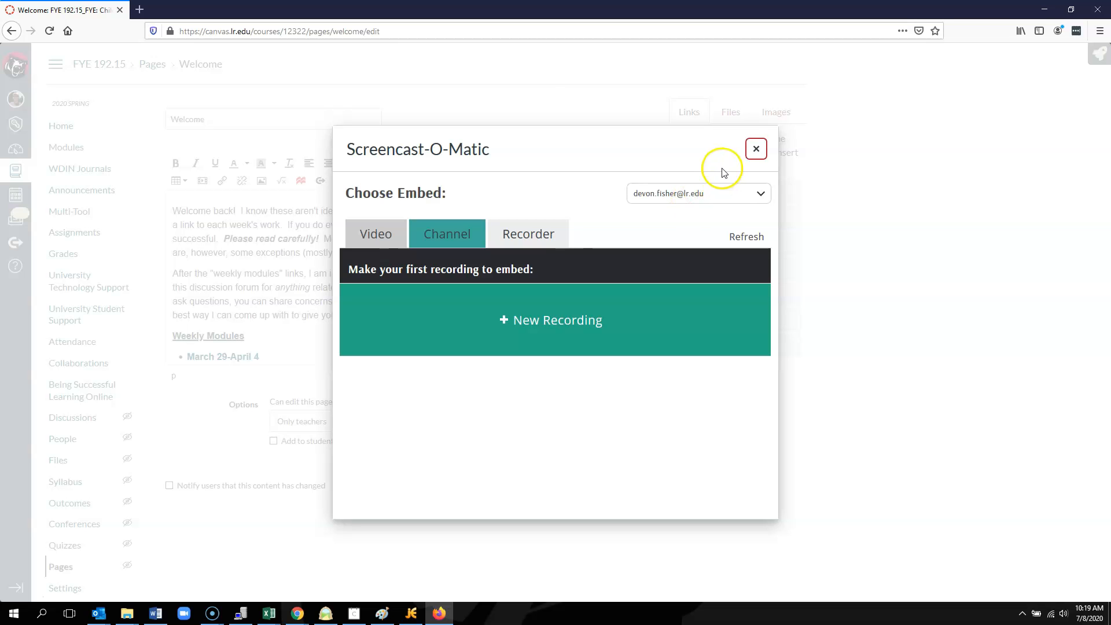
# Step: Leave the embed window unsaved, go to screencast-o-matic.com in a new tab and head to My Videos
pyautogui.click(756, 149)
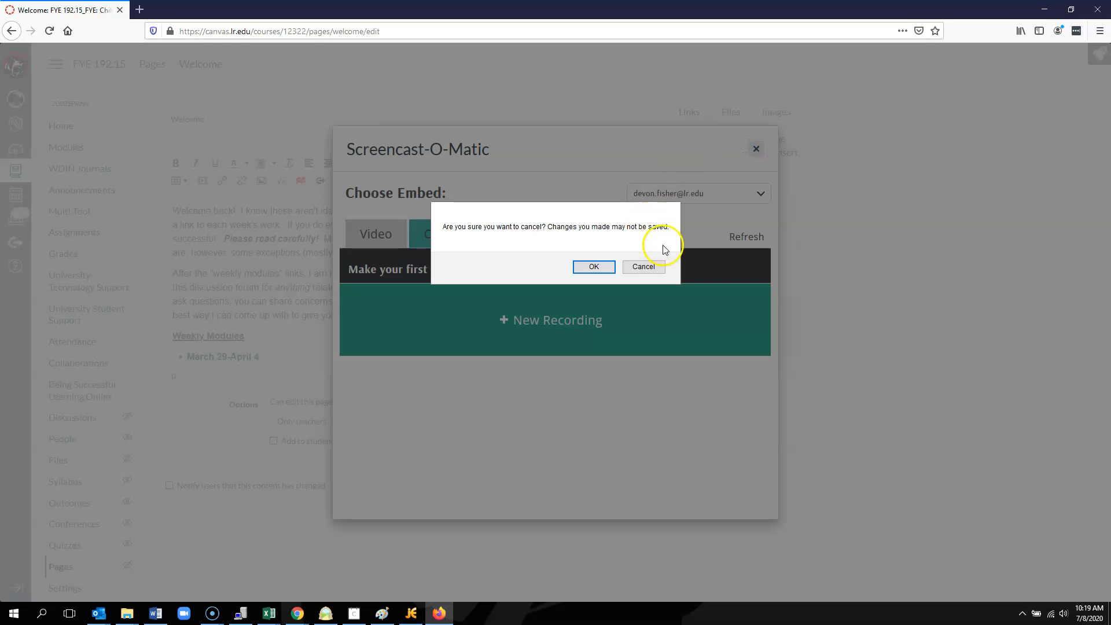
pyautogui.click(592, 266)
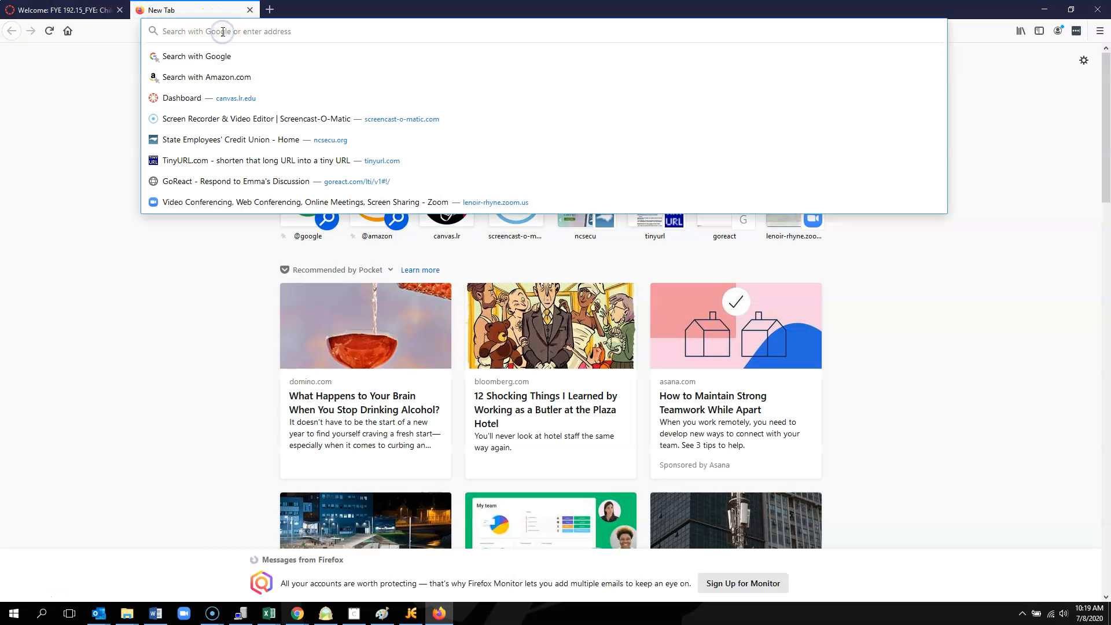
pyautogui.click(270, 118)
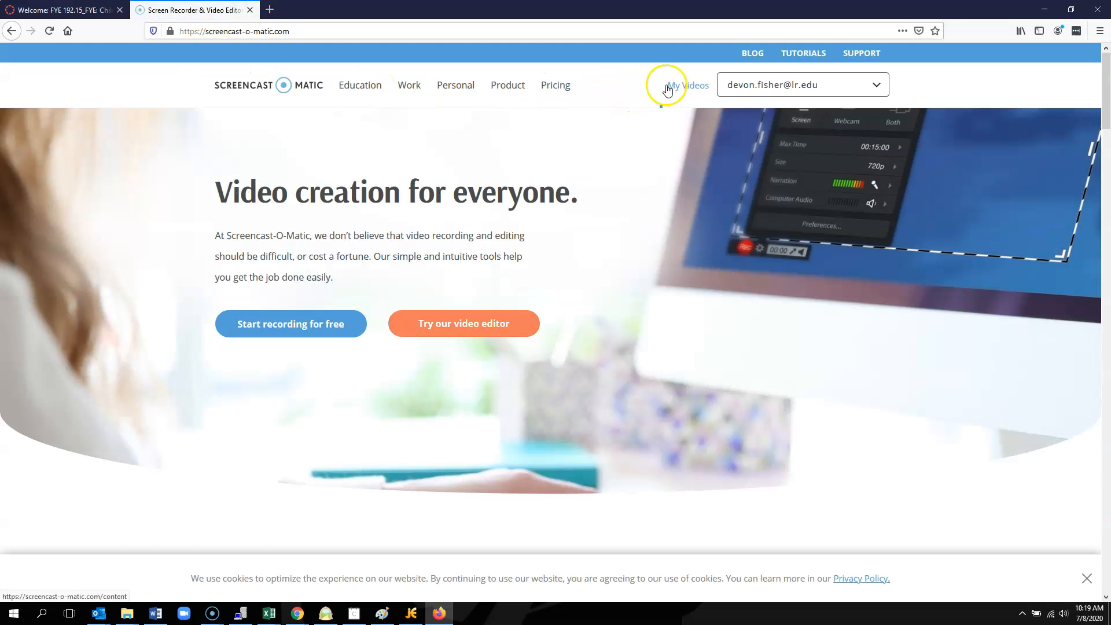
pyautogui.moveTo(730, 92)
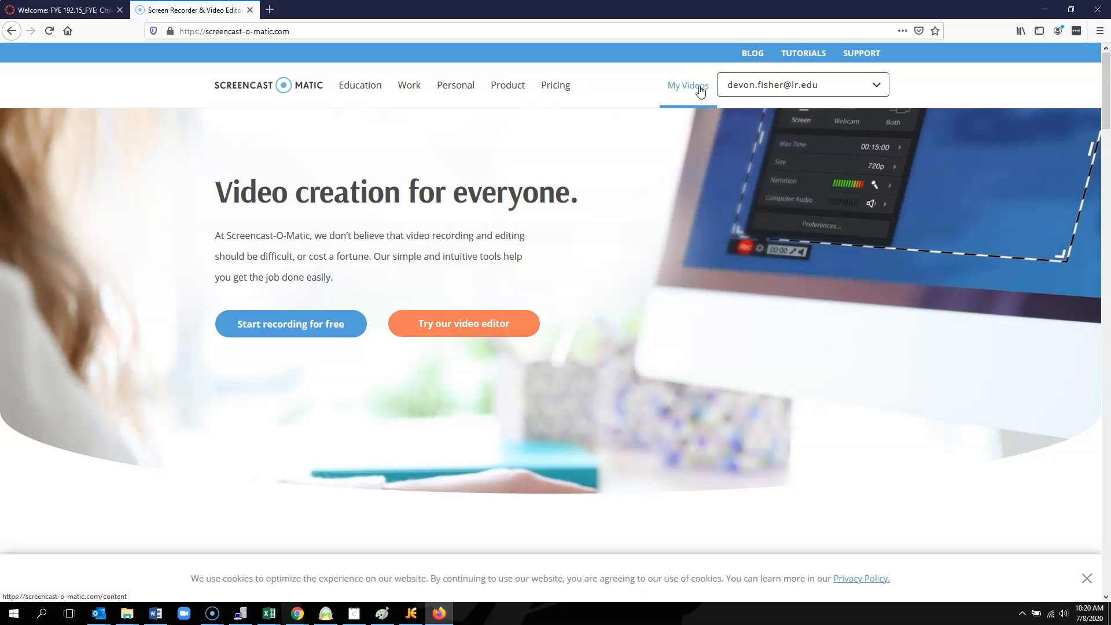
pyautogui.click(686, 85)
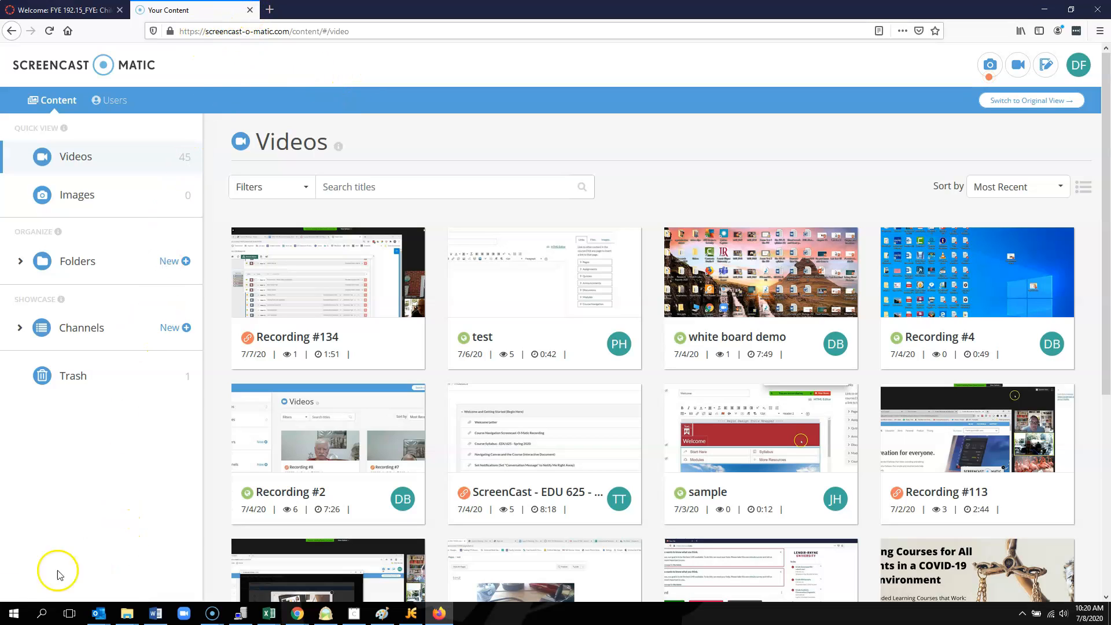
pyautogui.moveTo(23, 599)
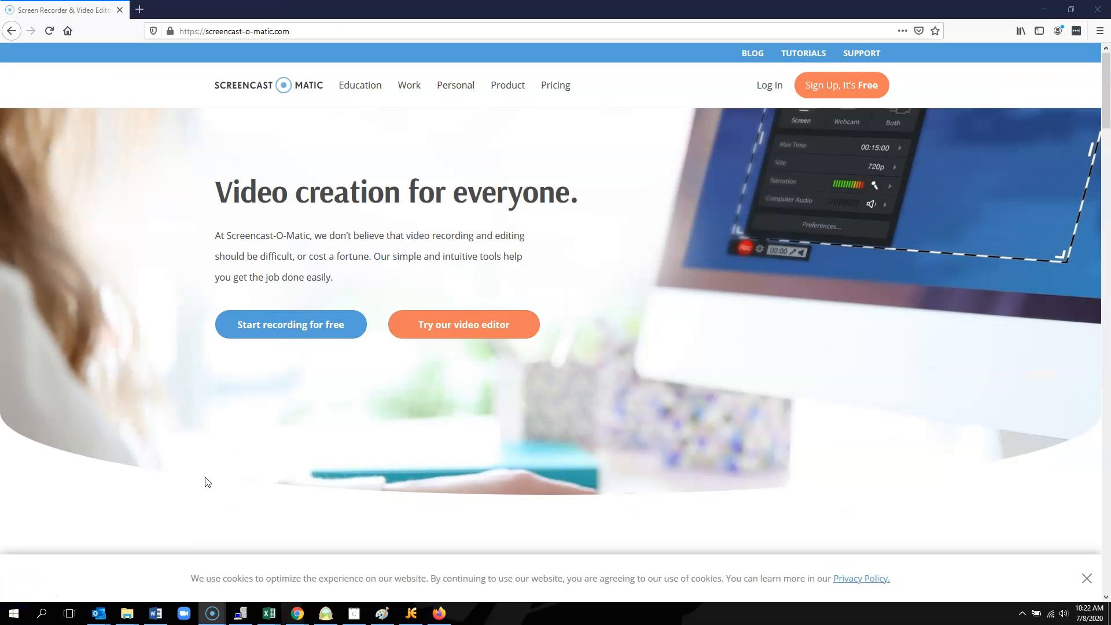
pyautogui.moveTo(253, 445)
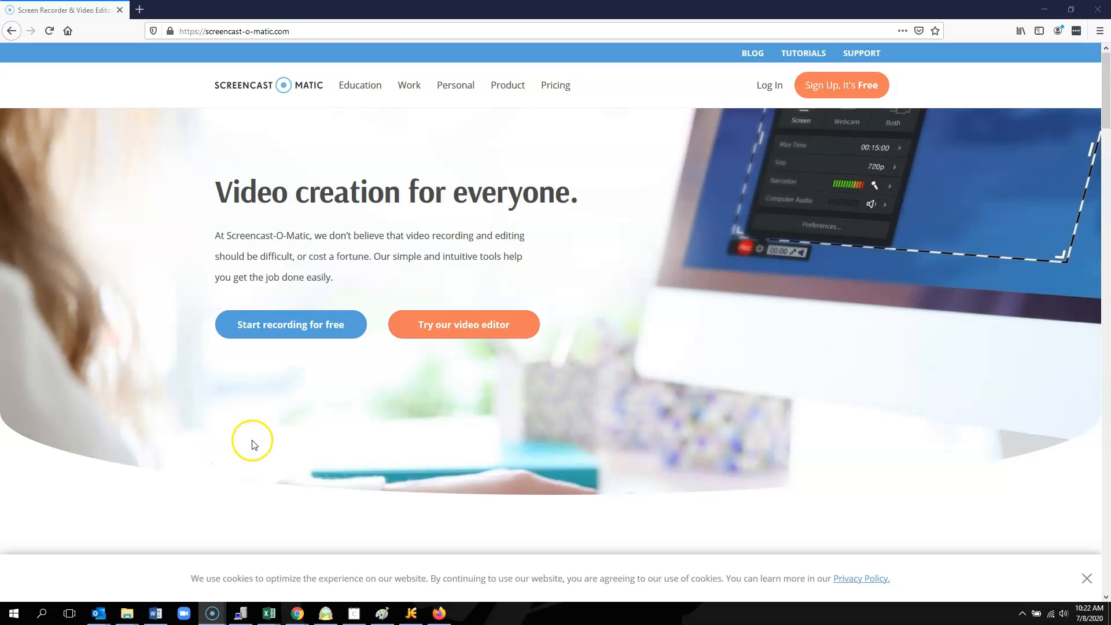
pyautogui.moveTo(329, 26)
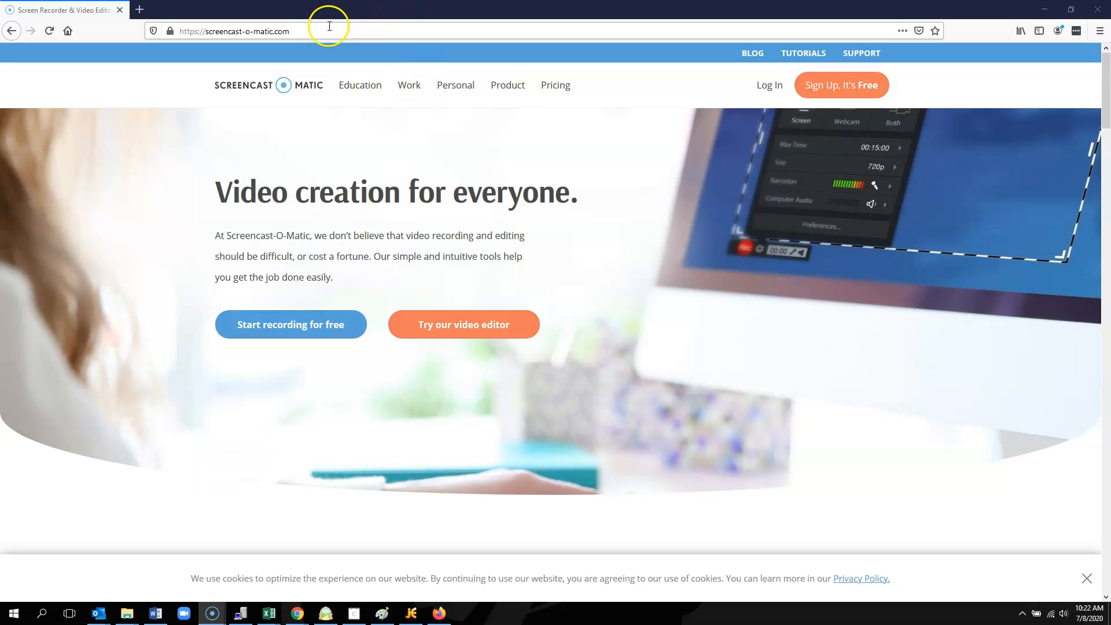
pyautogui.moveTo(637, 68)
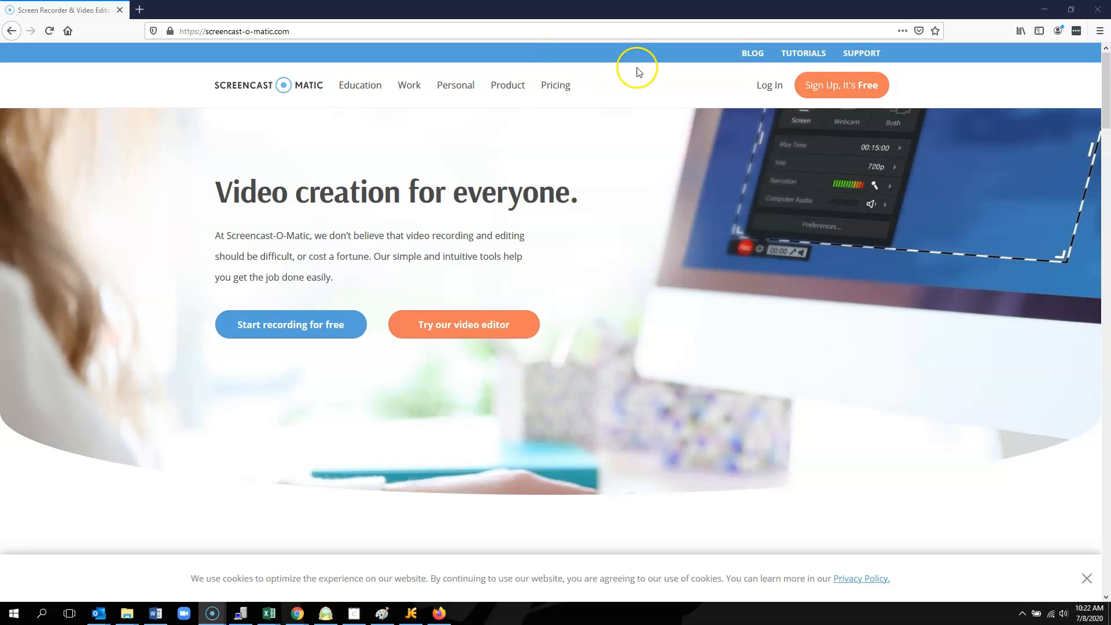
pyautogui.moveTo(769, 85)
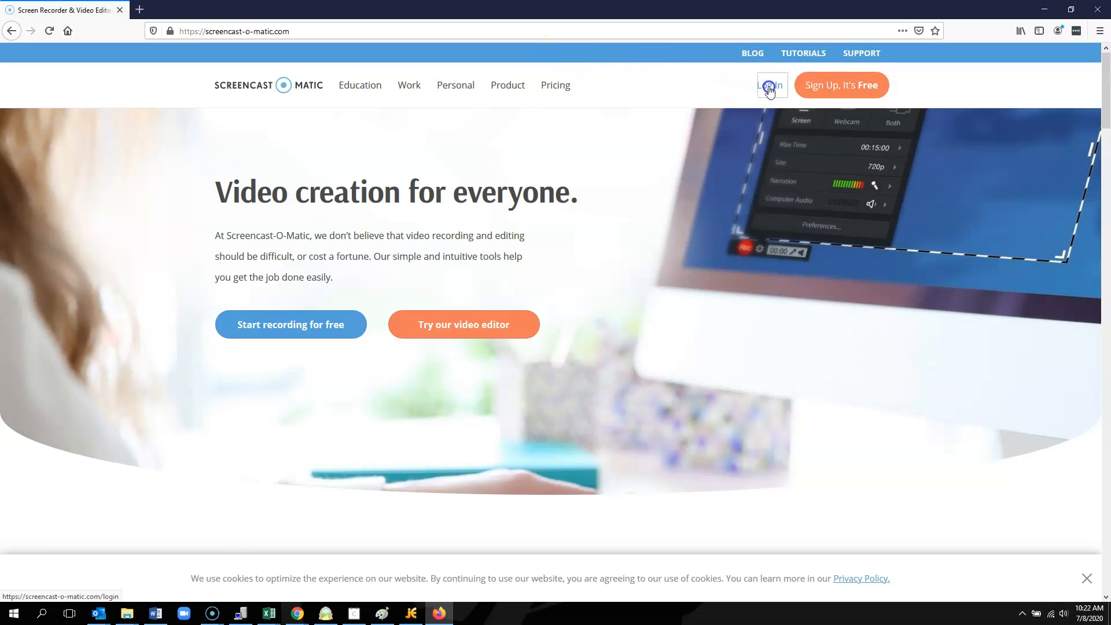
# Step: Sign in with the suggested email address and the account password
pyautogui.click(771, 84)
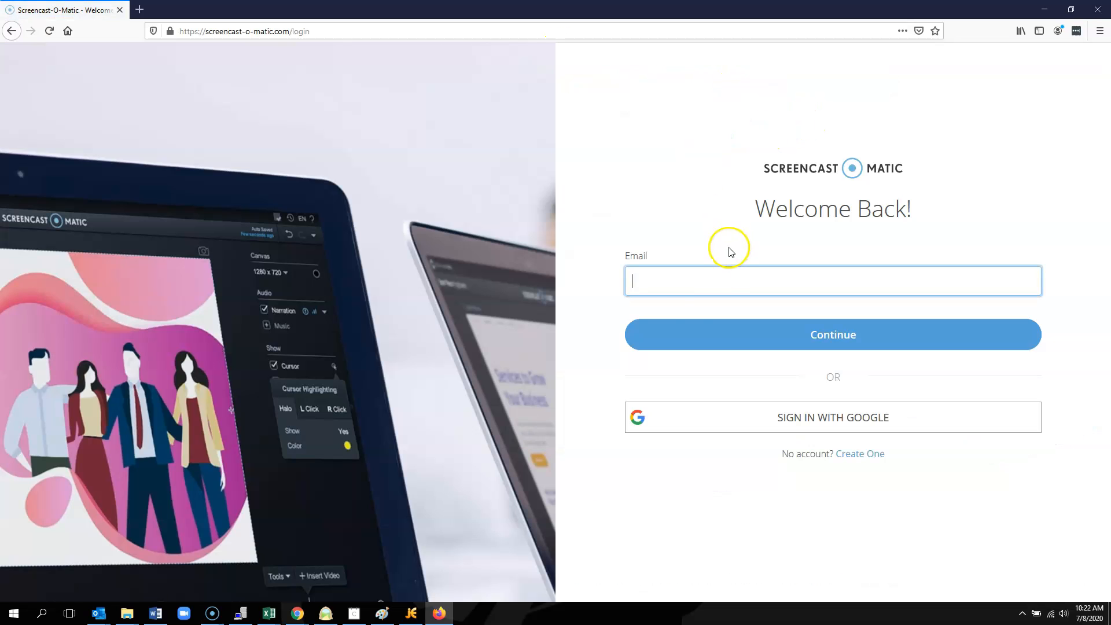
pyautogui.write('de')
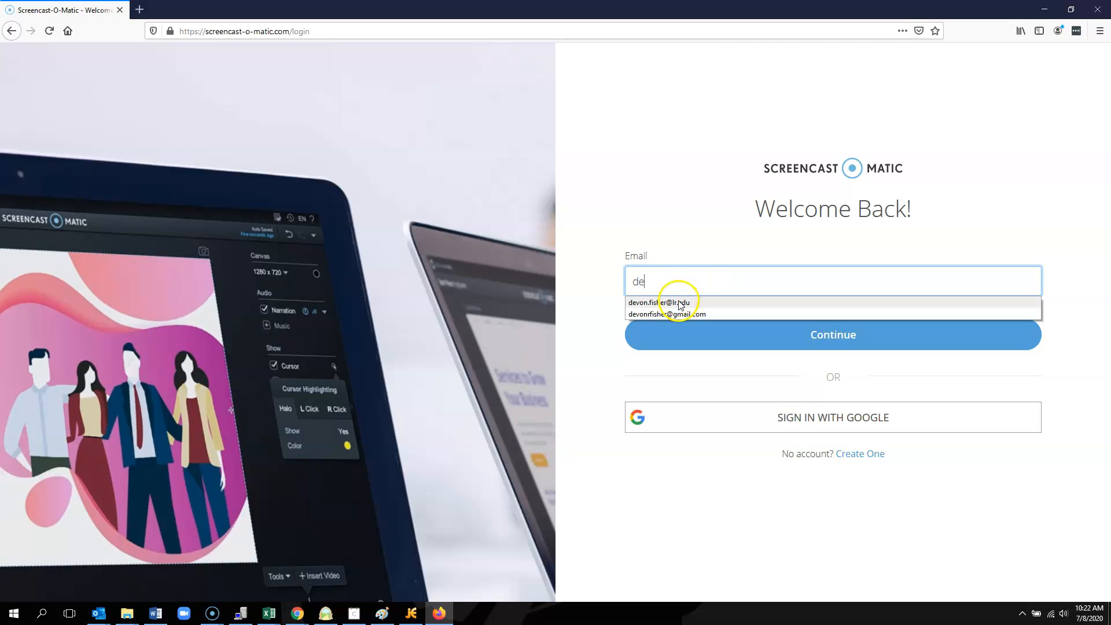
pyautogui.click(666, 302)
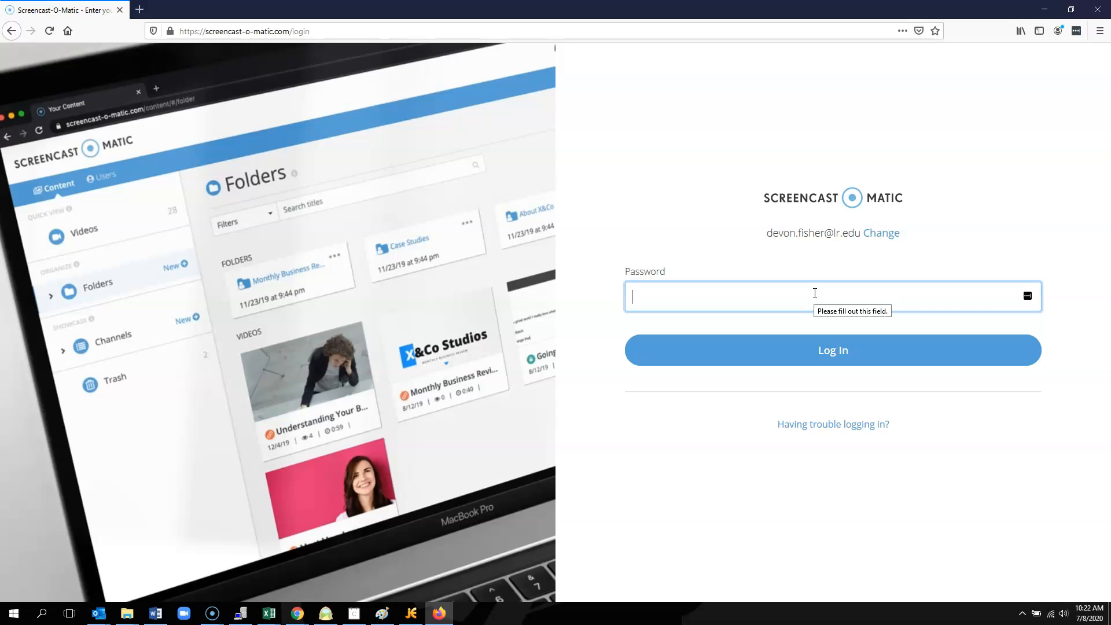
pyautogui.write('•')
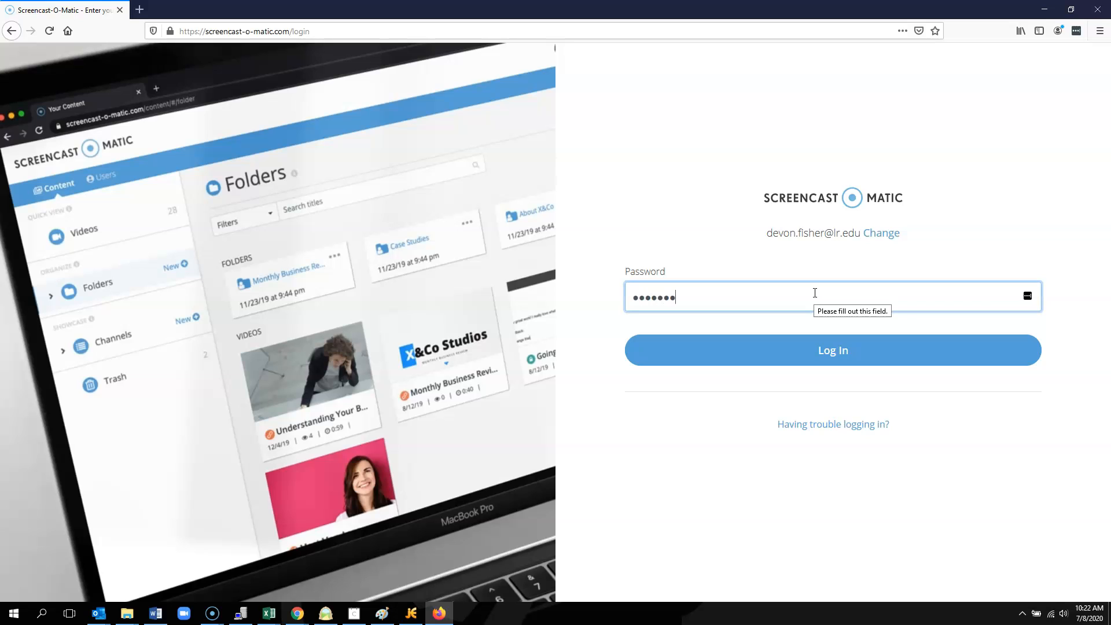
pyautogui.click(832, 349)
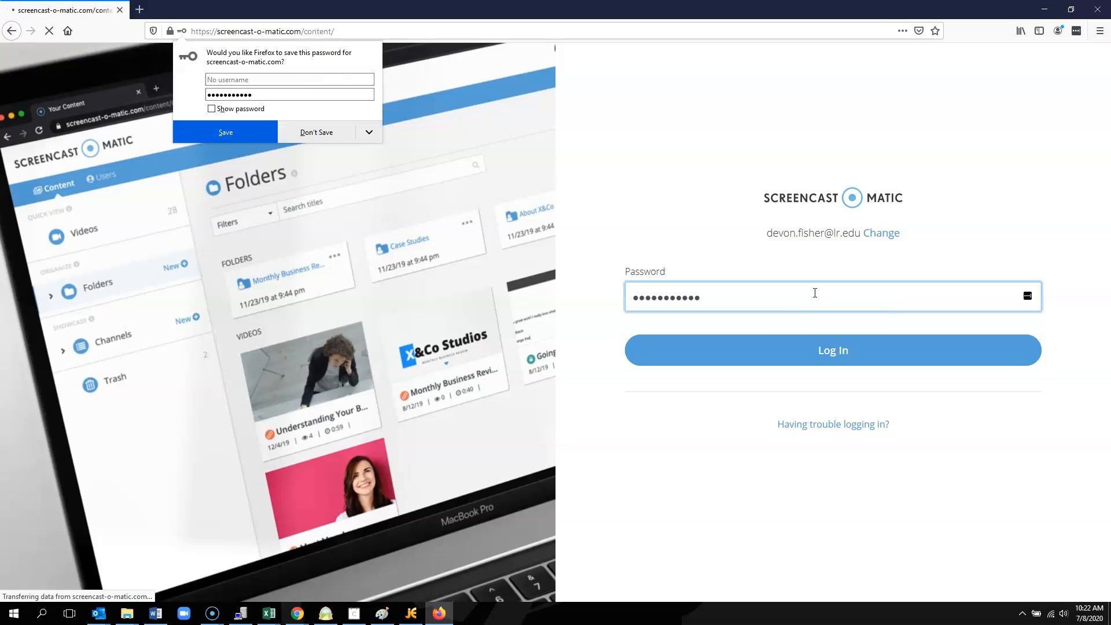
# Step: Decline Firefox's save-password offer and land on the Videos library
pyautogui.click(832, 349)
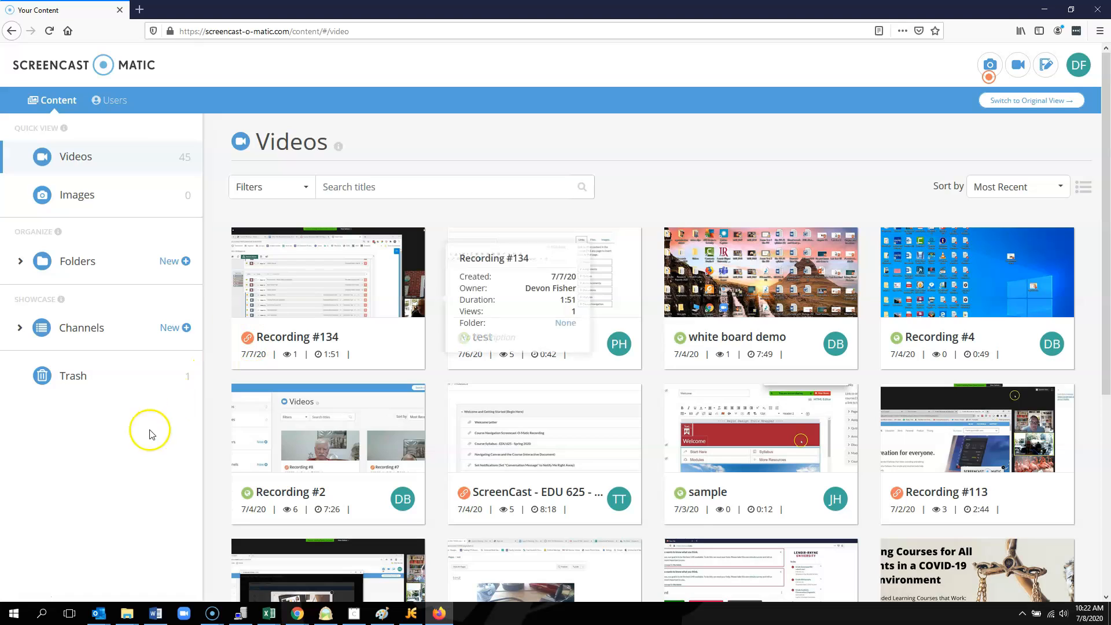
pyautogui.moveTo(24, 598)
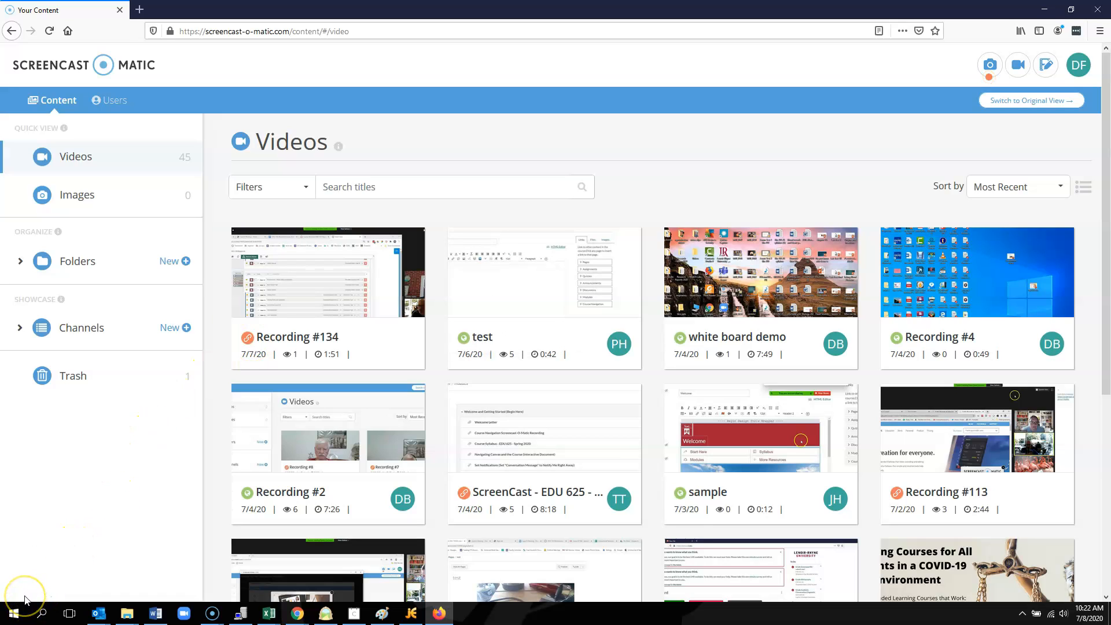
pyautogui.moveTo(150, 521)
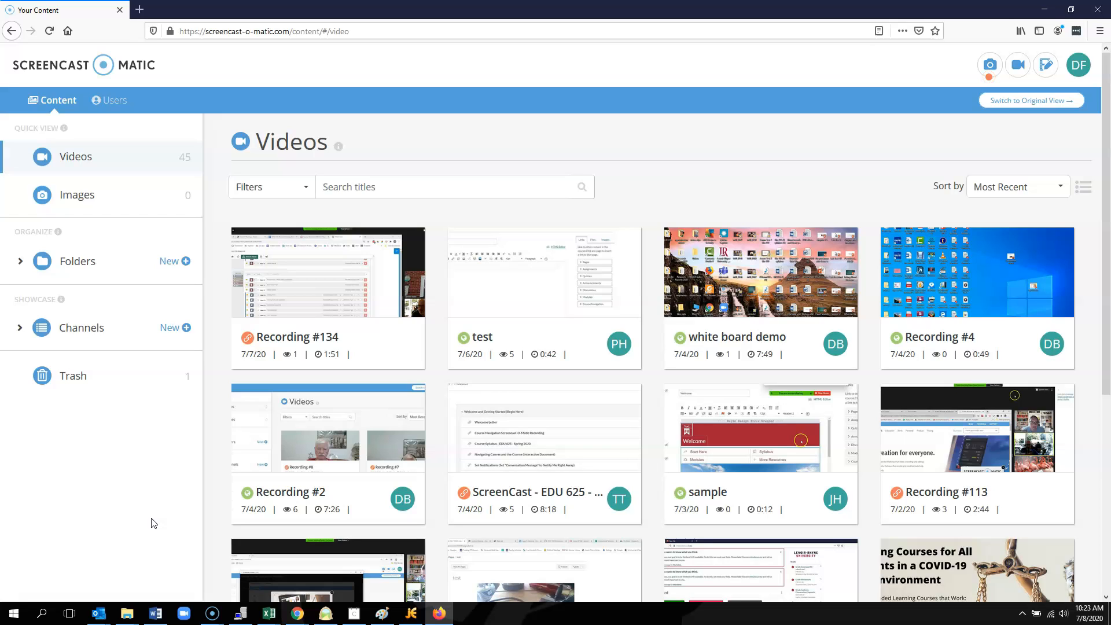
pyautogui.moveTo(27, 595)
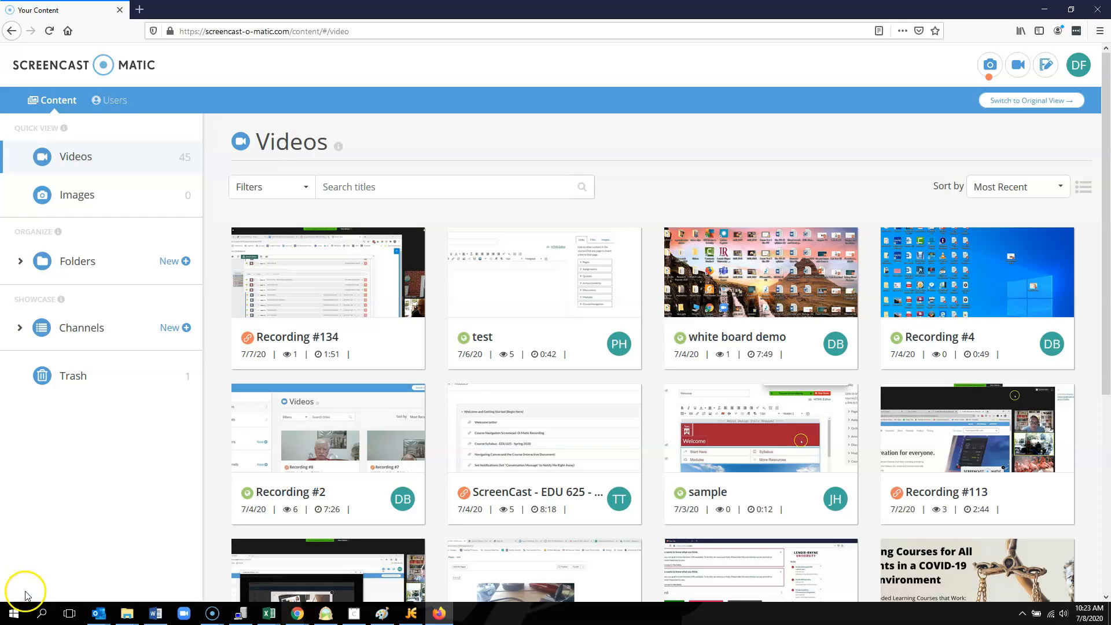